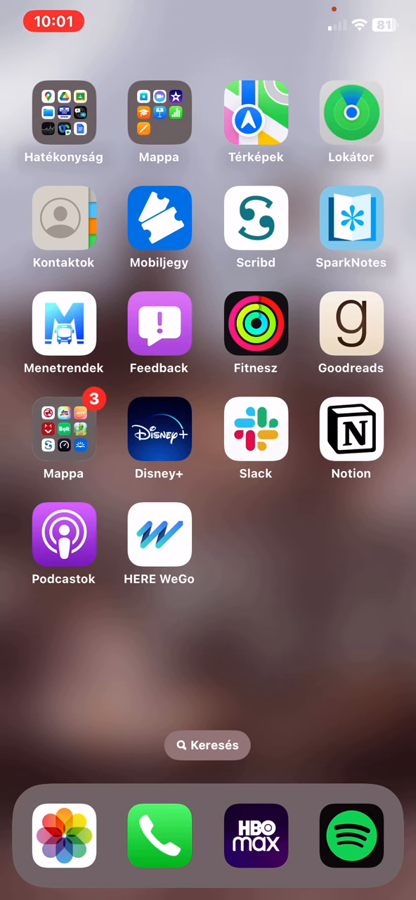
Step: Launch HERE WeGo from the home screen to reach its account and offline maps panel
left_click(159, 543)
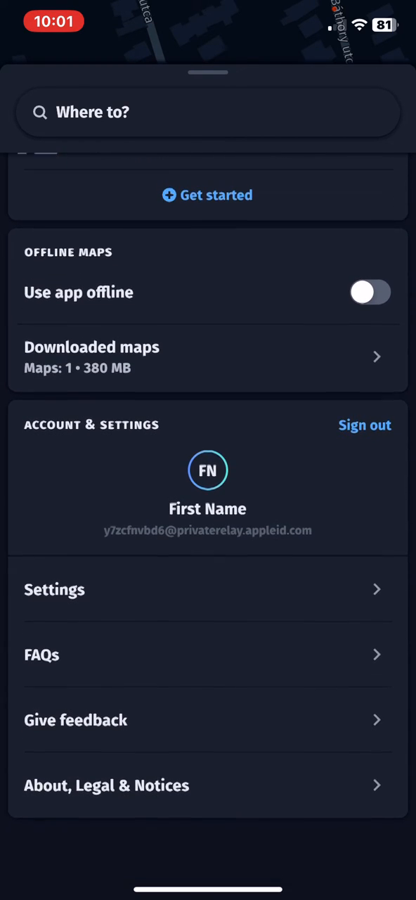
Step: Turn on 'Use app offline' under Offline Maps so the working-offline notice appears
scroll("down", 3)
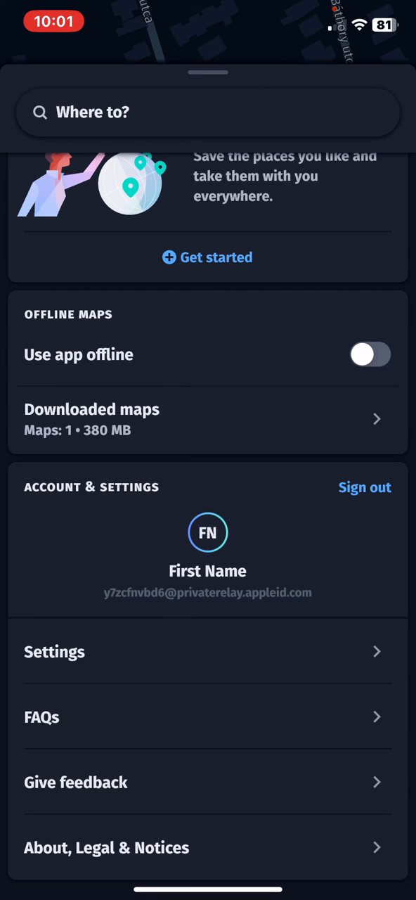
left_click(372, 354)
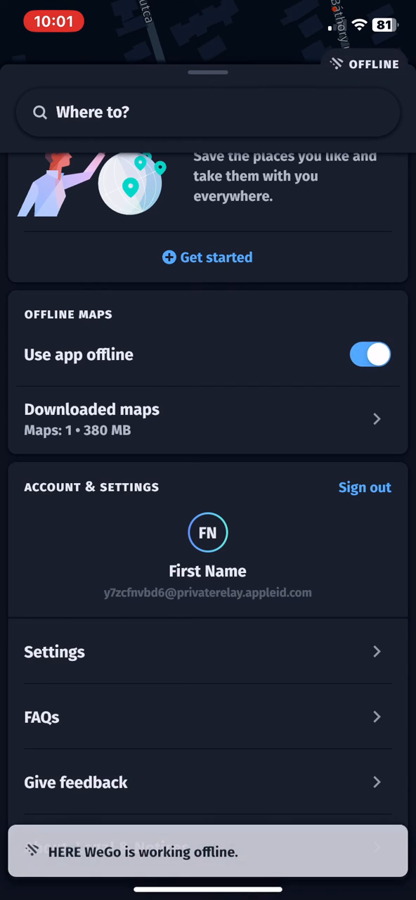